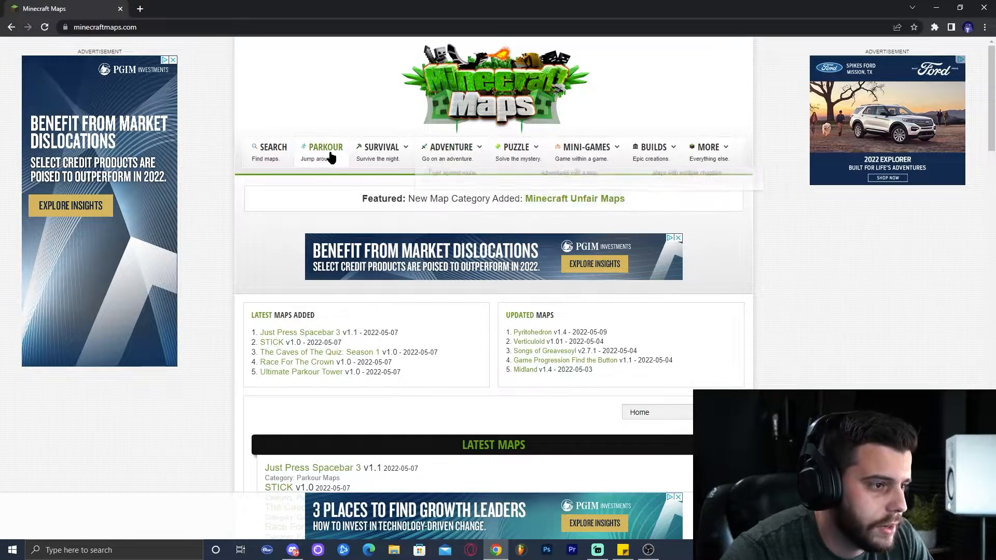
- Download the Just Press Spacebar 3 map zip from the Parkour category on minecraftmaps.com
left_click(326, 146)
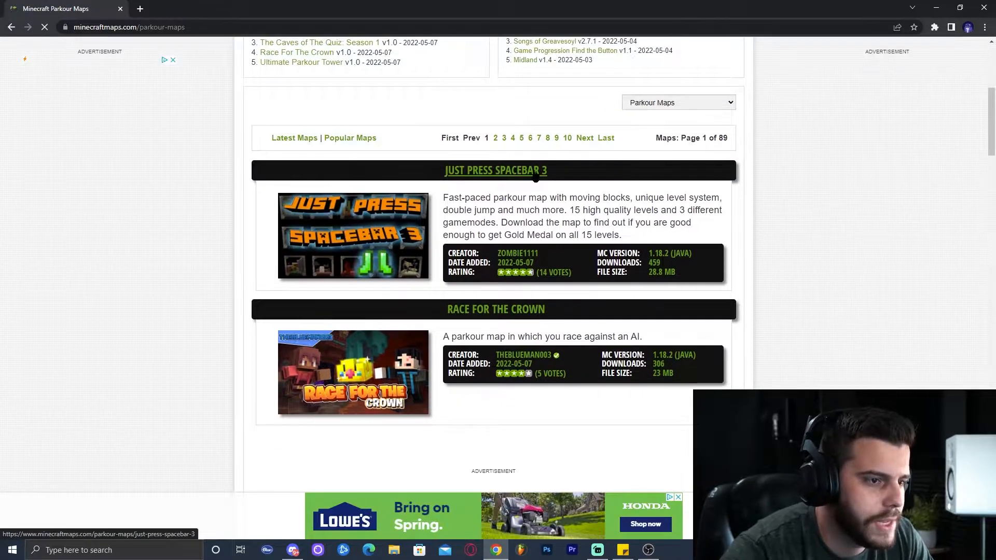
left_click(495, 170)
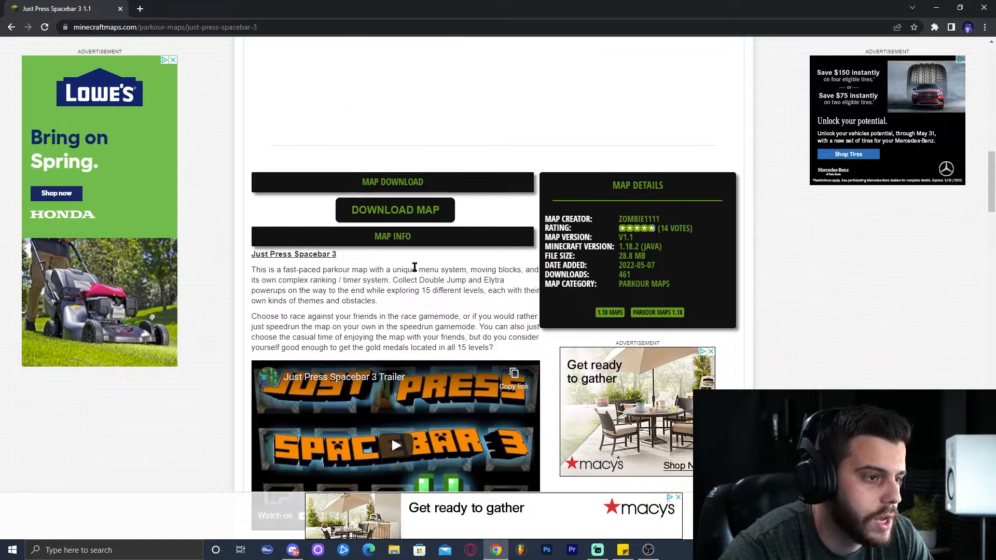
left_click(395, 209)
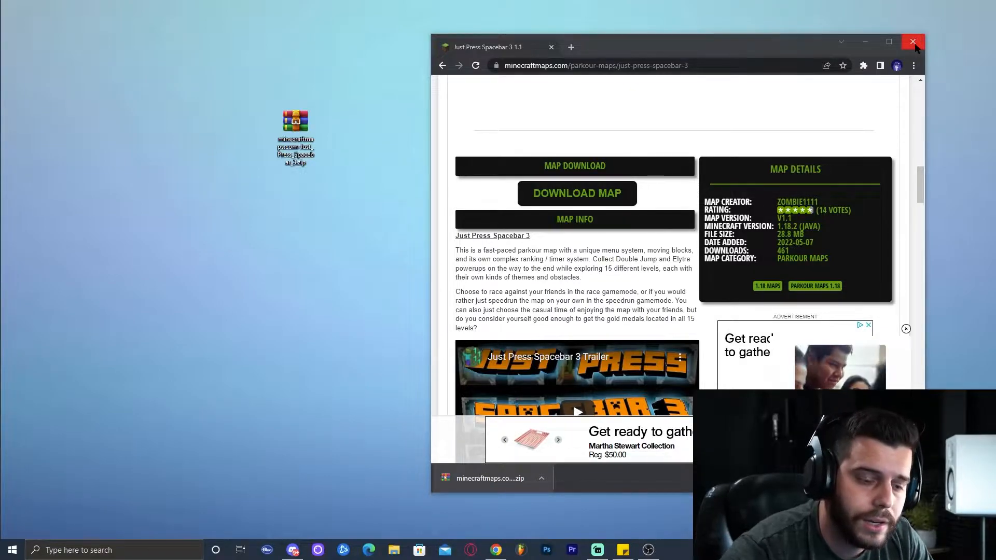
- Close Chrome and search 'minecraft' in the taskbar to find the launcher
left_click(914, 42)
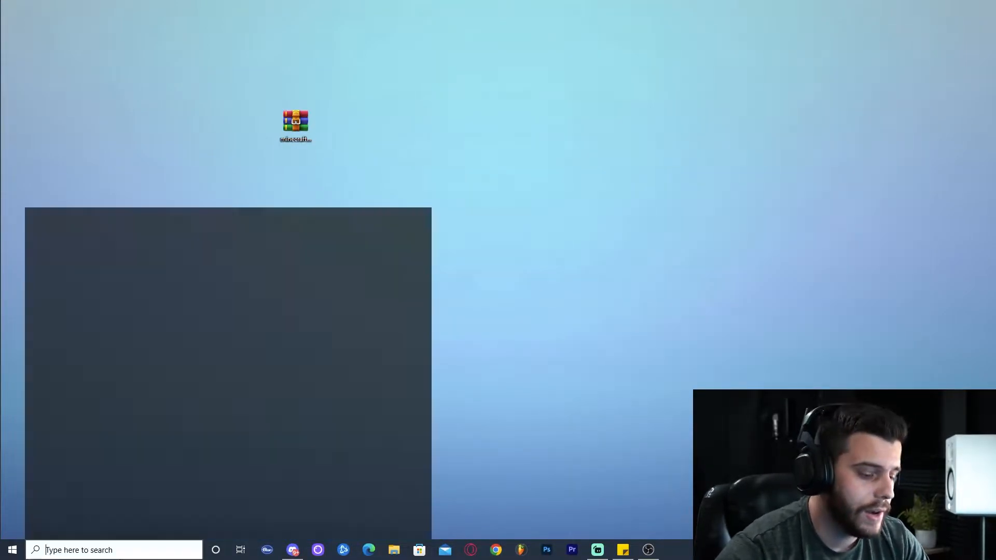
type("minecraft")
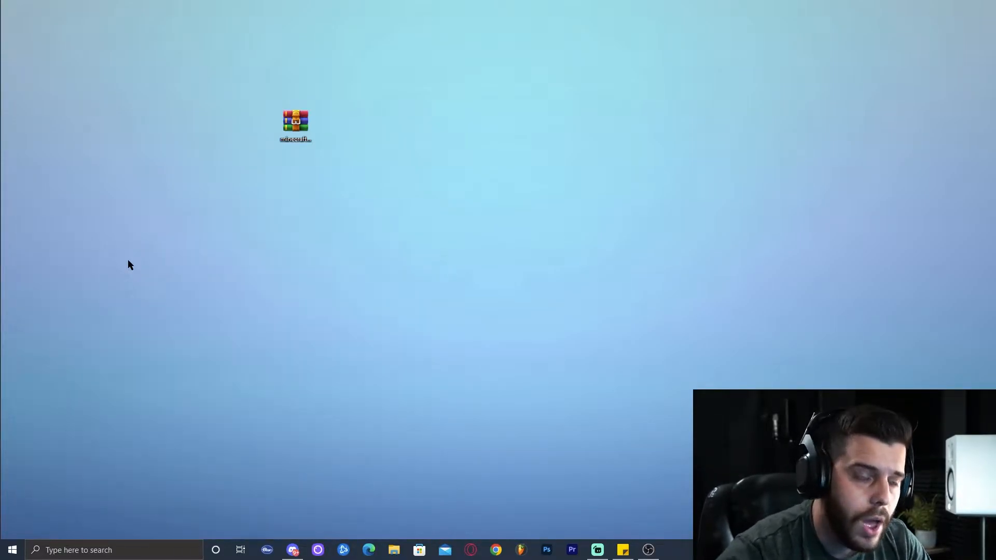
mouse_move(248, 240)
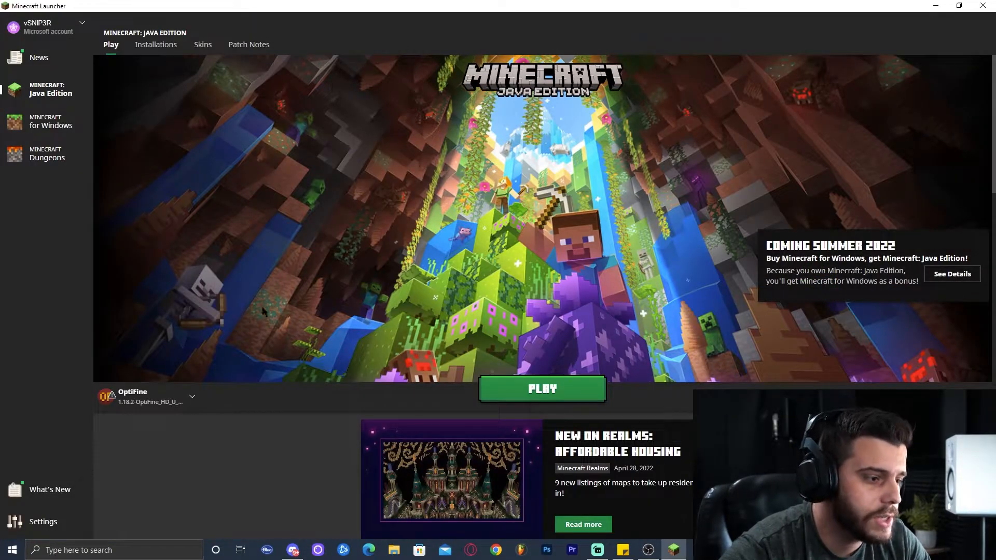
- Open the .minecraft folder from the Latest release installation's folder icon
left_click(155, 45)
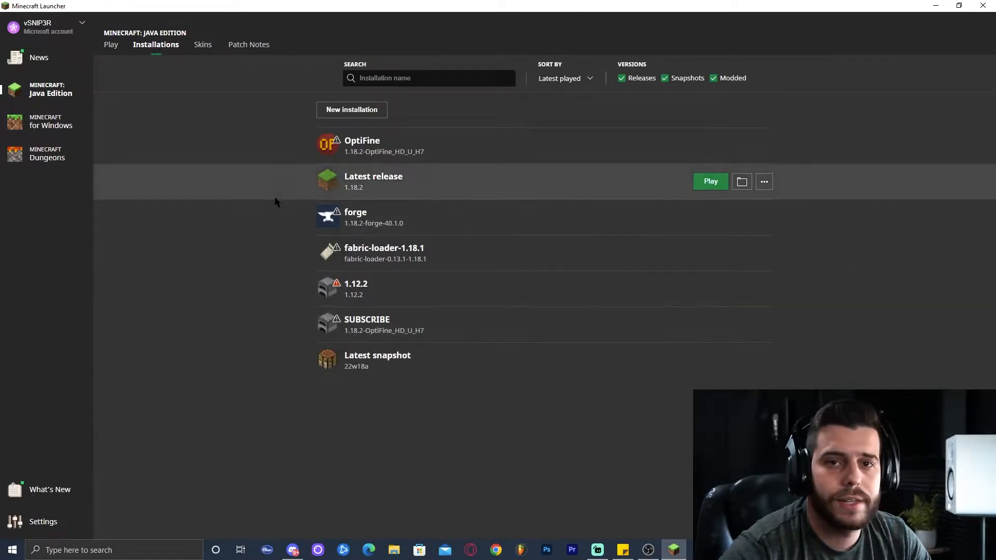
mouse_move(515, 6)
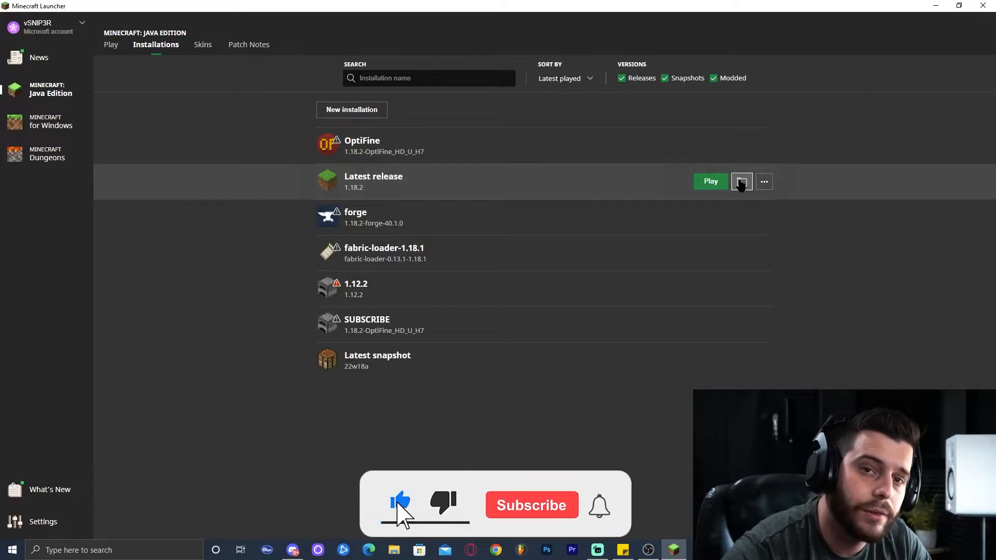
left_click(741, 182)
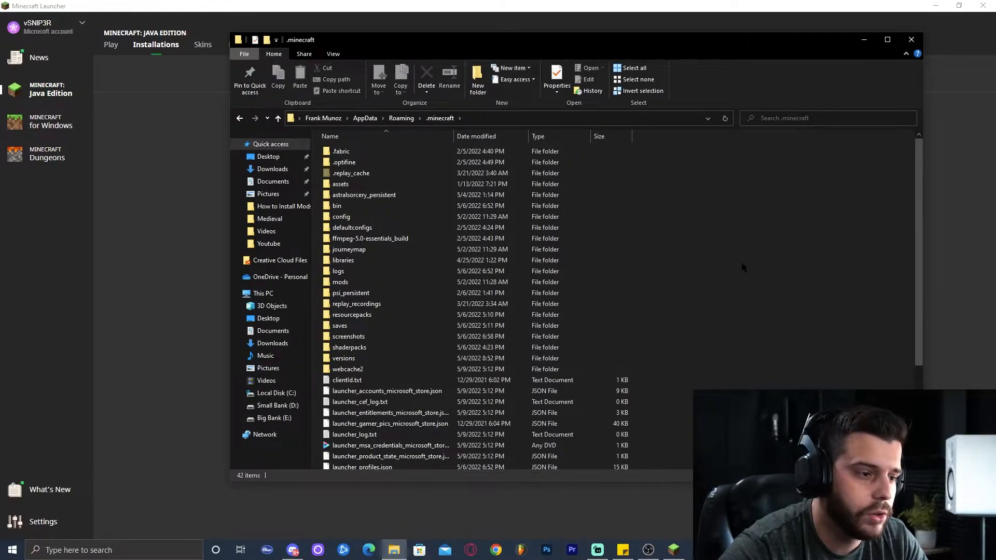
- Extract the Just Press Spacebar 3 zip inside the .minecraft saves folder
left_click(340, 325)
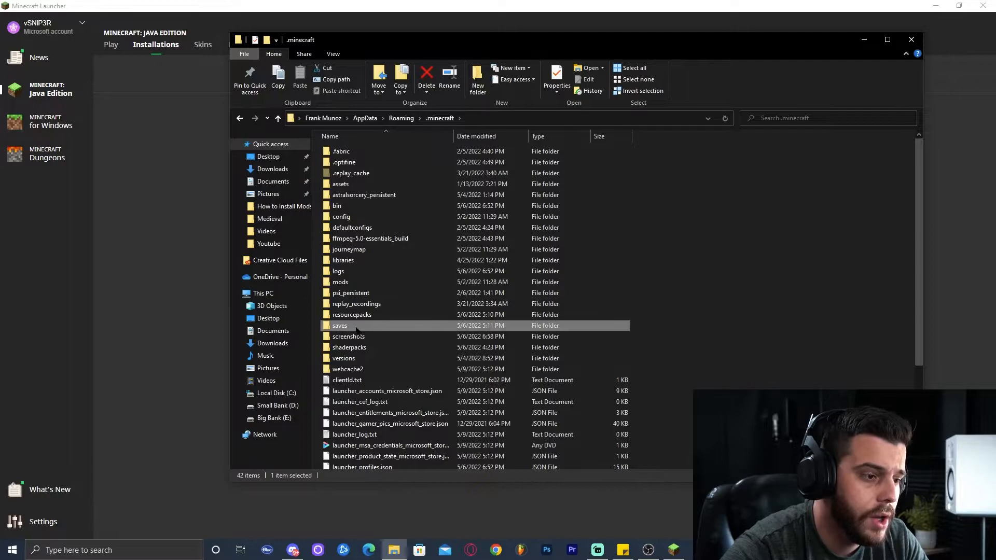
double_click(340, 325)
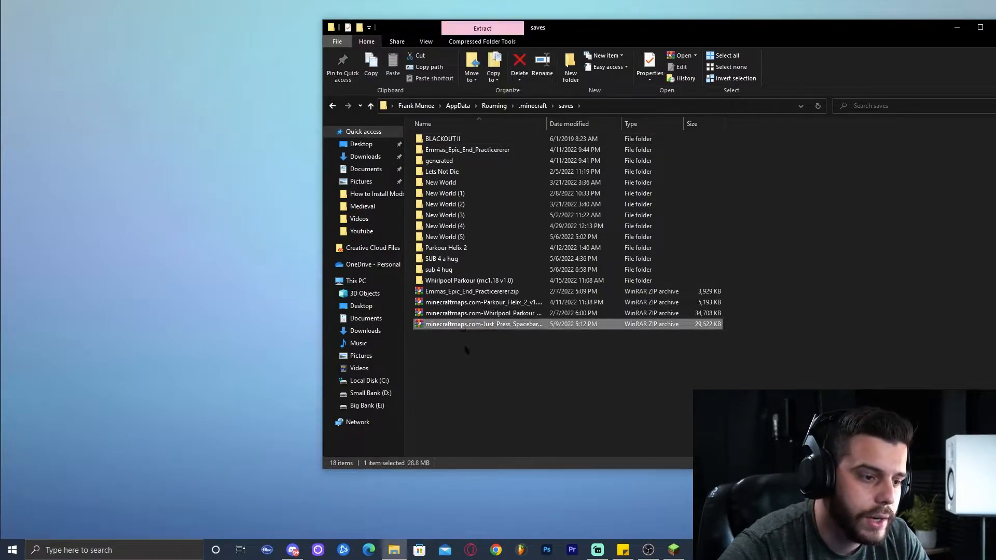
right_click(483, 323)
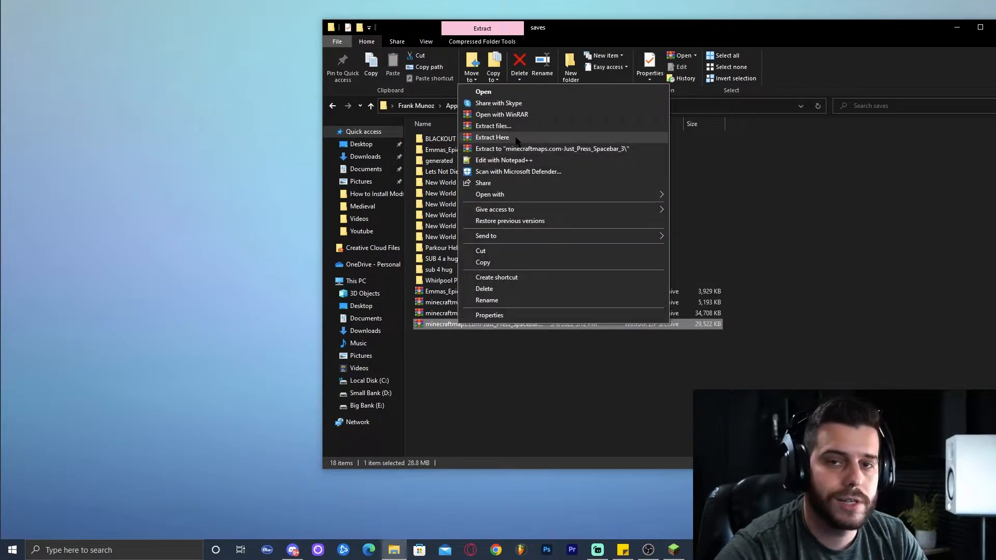
left_click(492, 137)
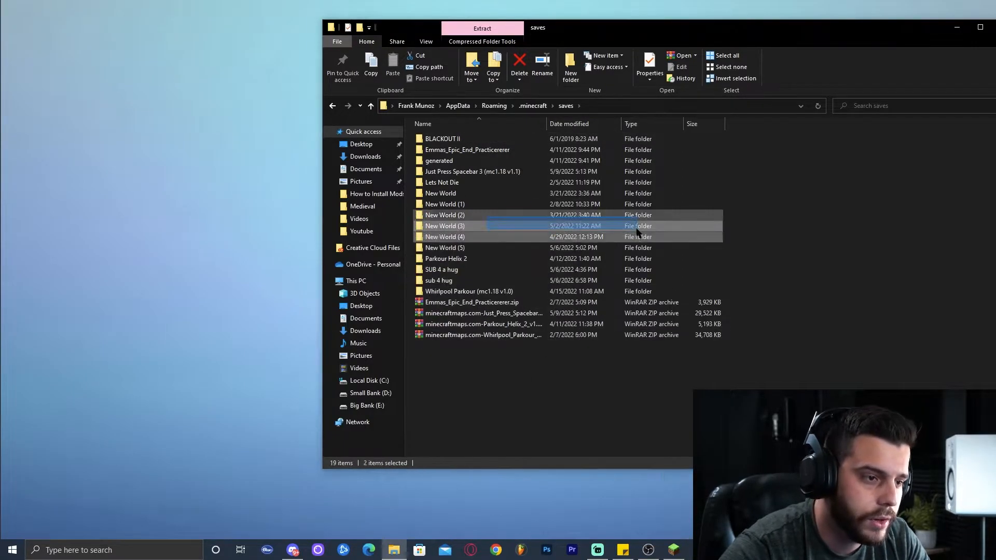
left_click(521, 172)
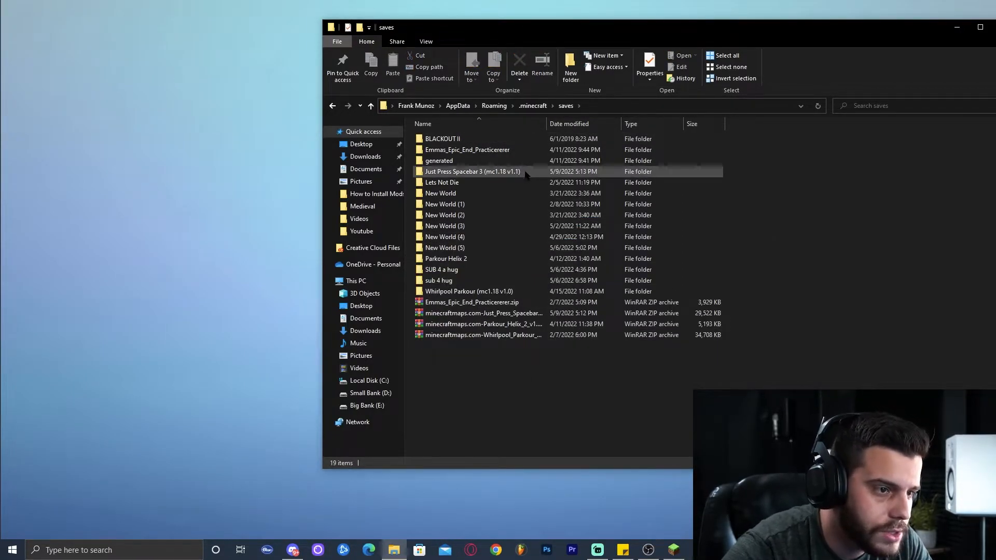
- Check the Just Press Spacebar 3 world folder's contents twice, then close File Explorer
double_click(473, 172)
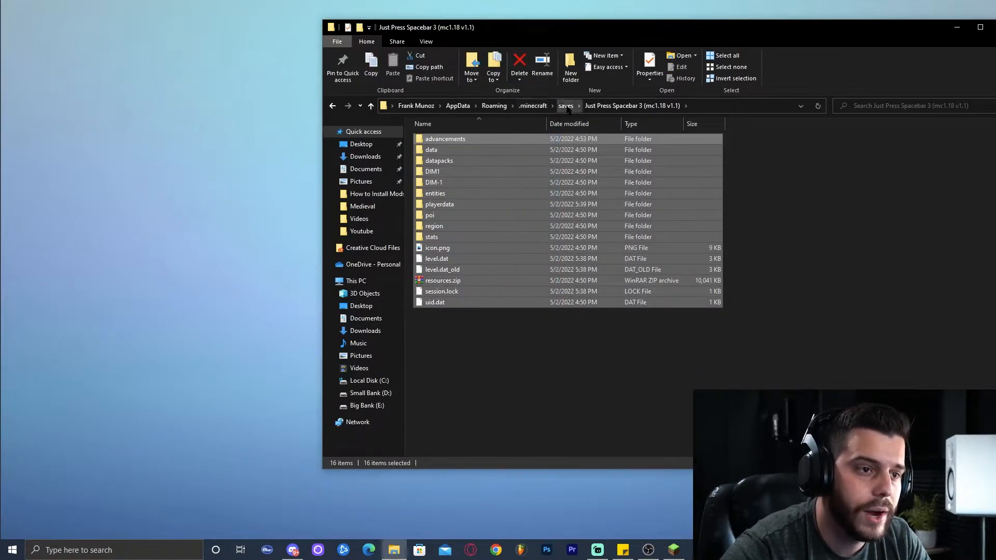
left_click(566, 105)
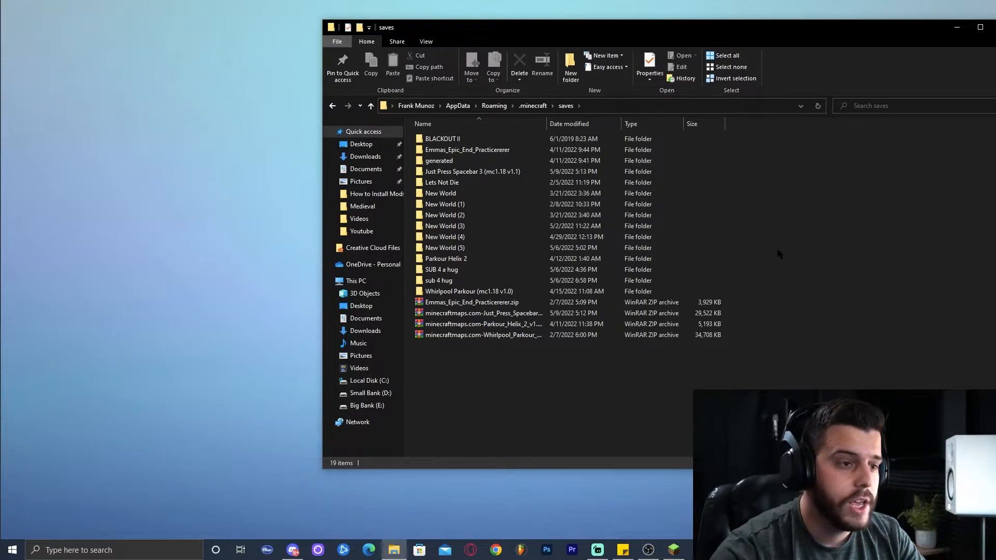
left_click(473, 171)
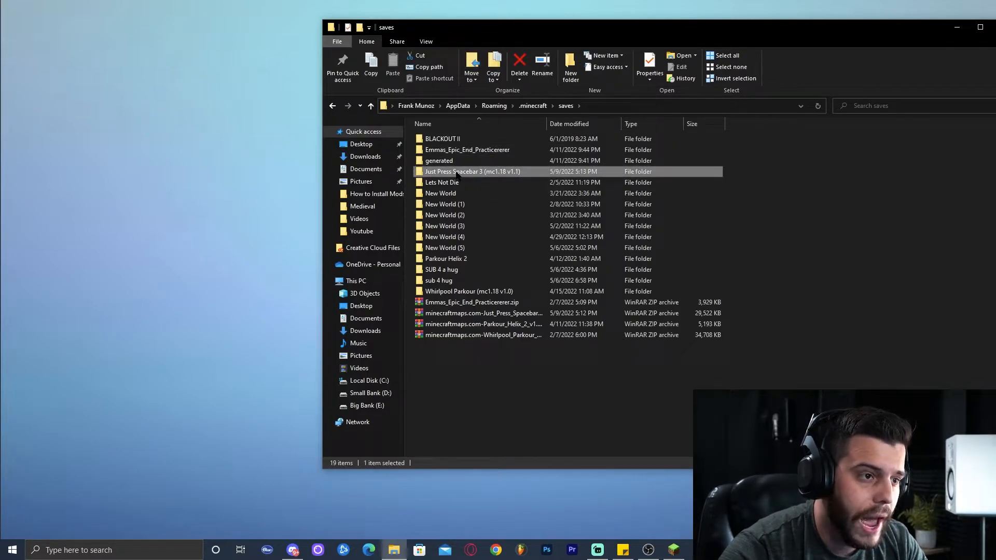
double_click(473, 171)
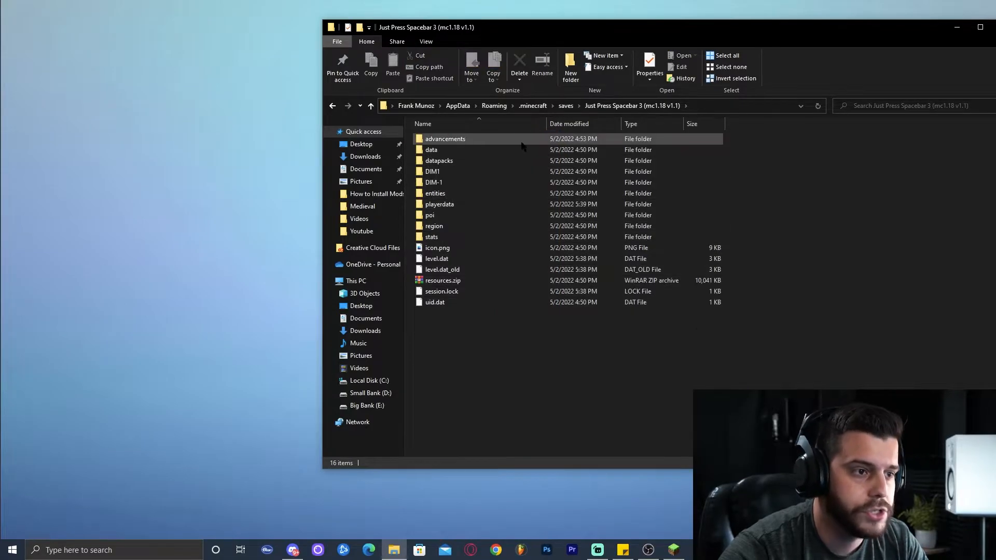
mouse_move(432, 149)
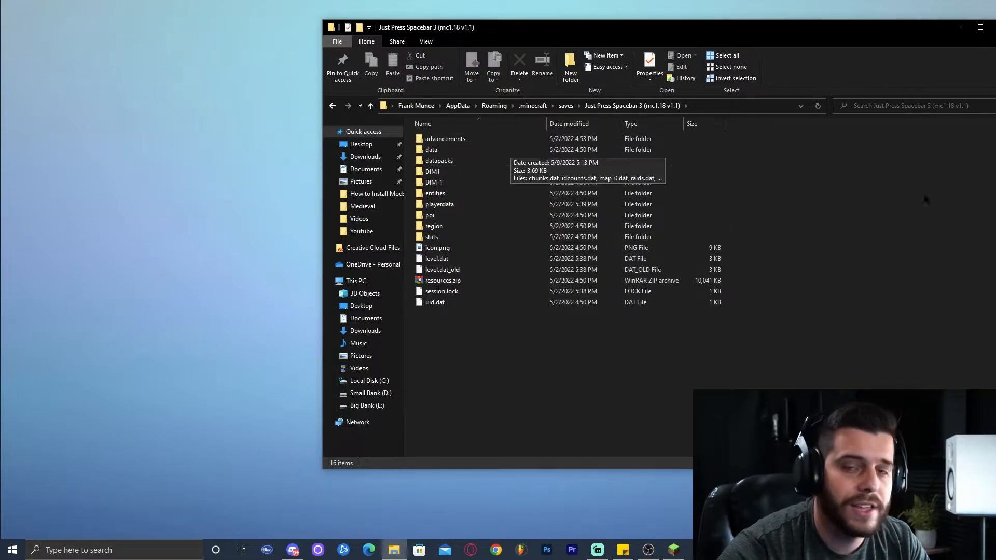
left_click(566, 105)
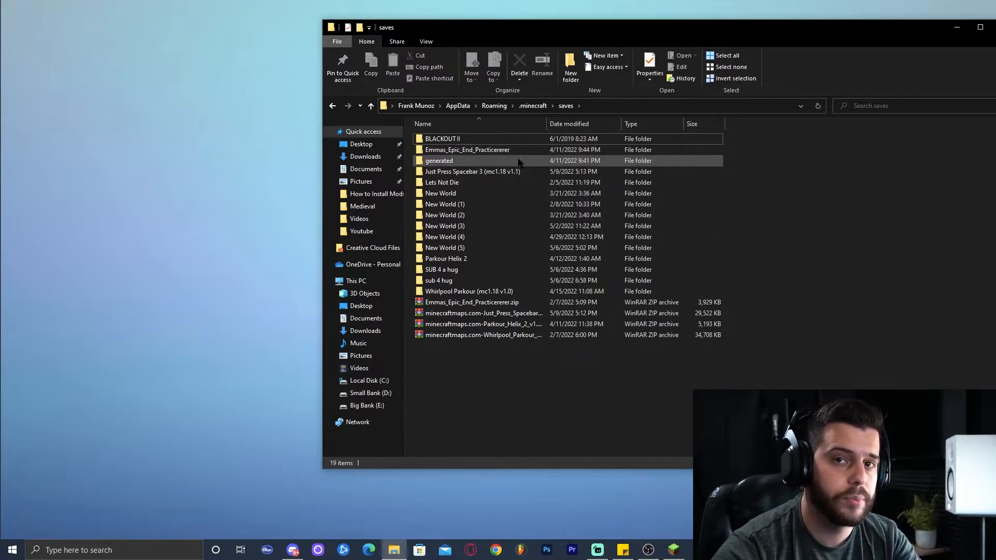
mouse_move(518, 164)
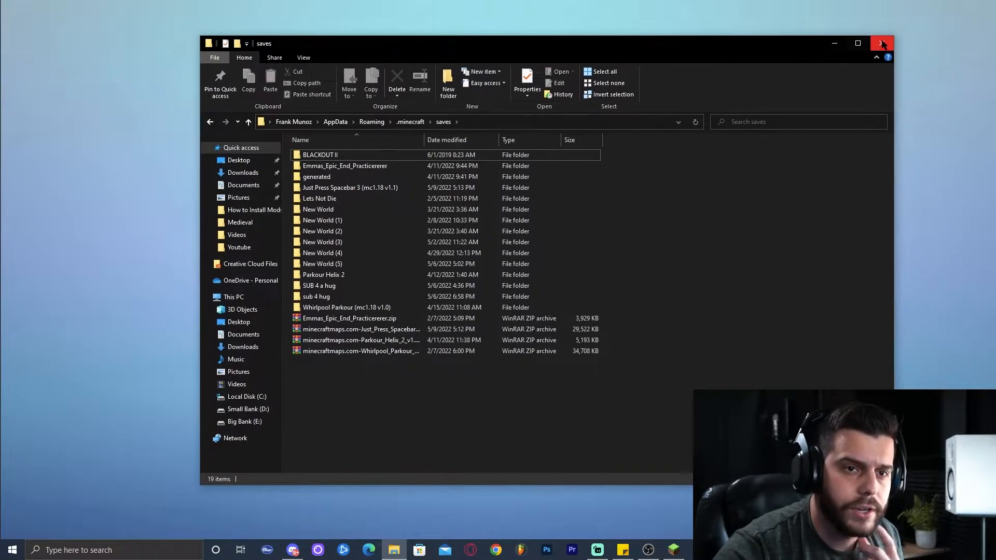
left_click(882, 43)
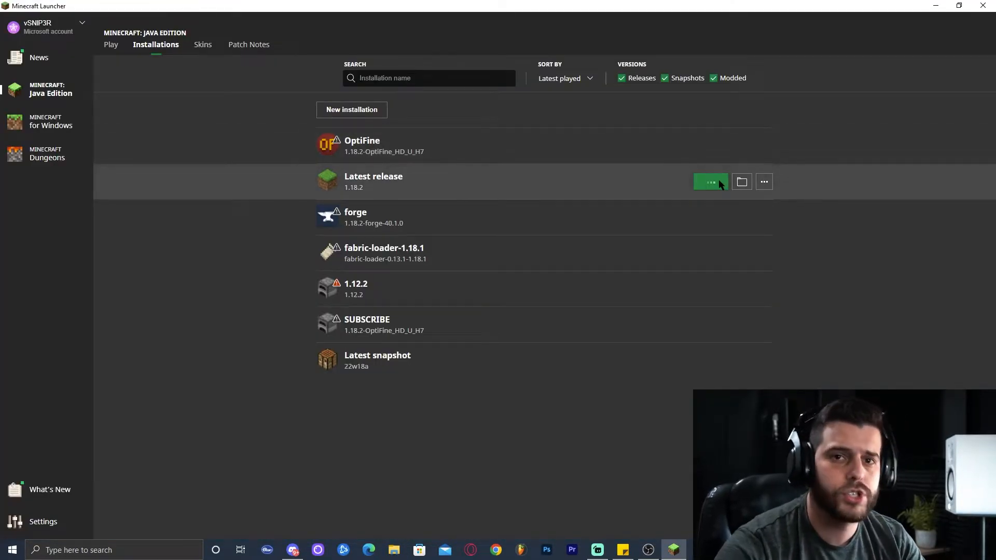
- Launch Minecraft from the launcher and reopen .minecraft via %appdata% Roaming
left_click(710, 182)
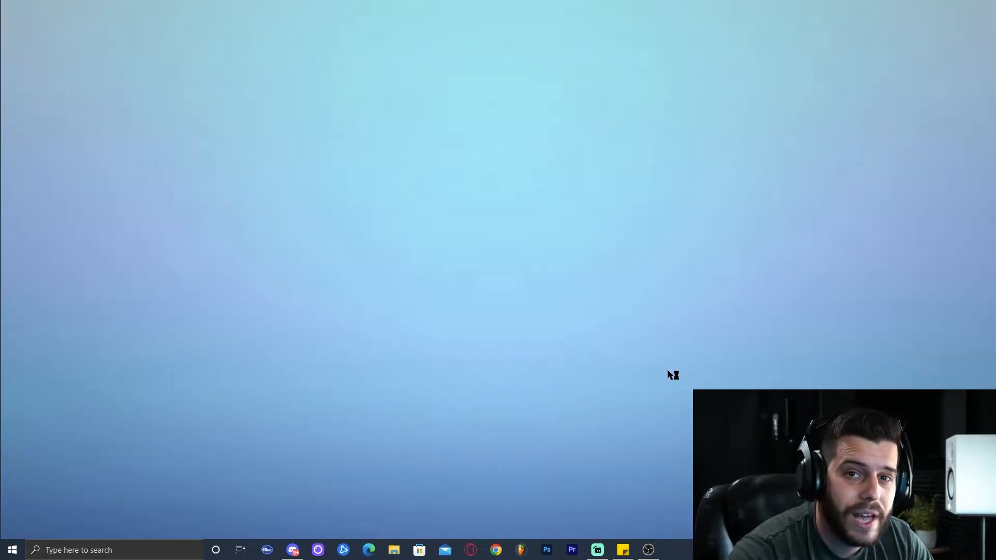
mouse_move(615, 368)
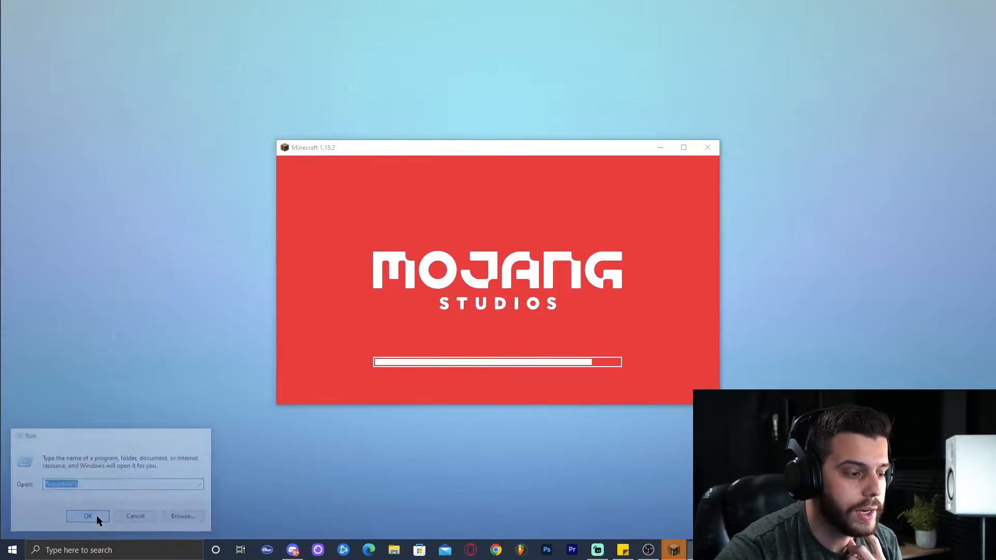
left_click(87, 516)
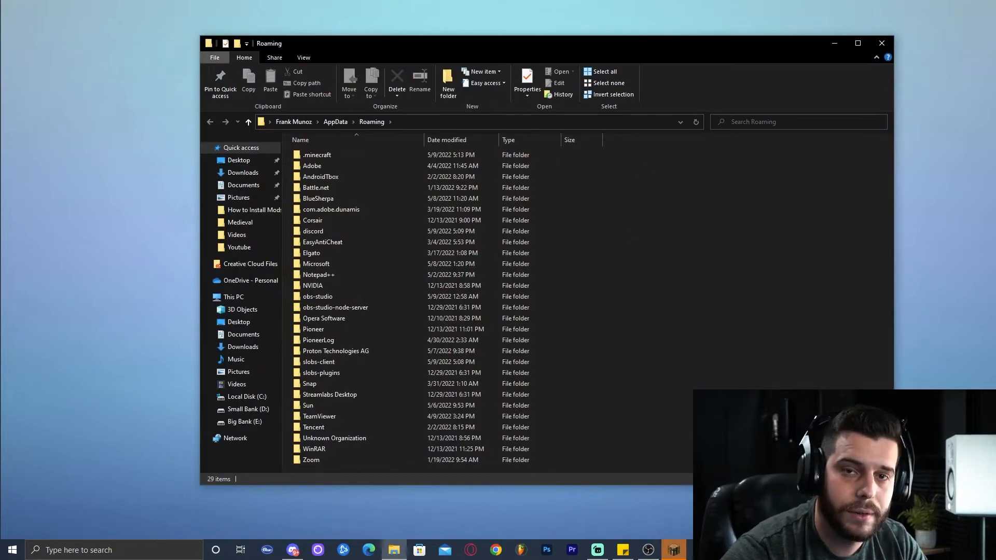
mouse_move(729, 277)
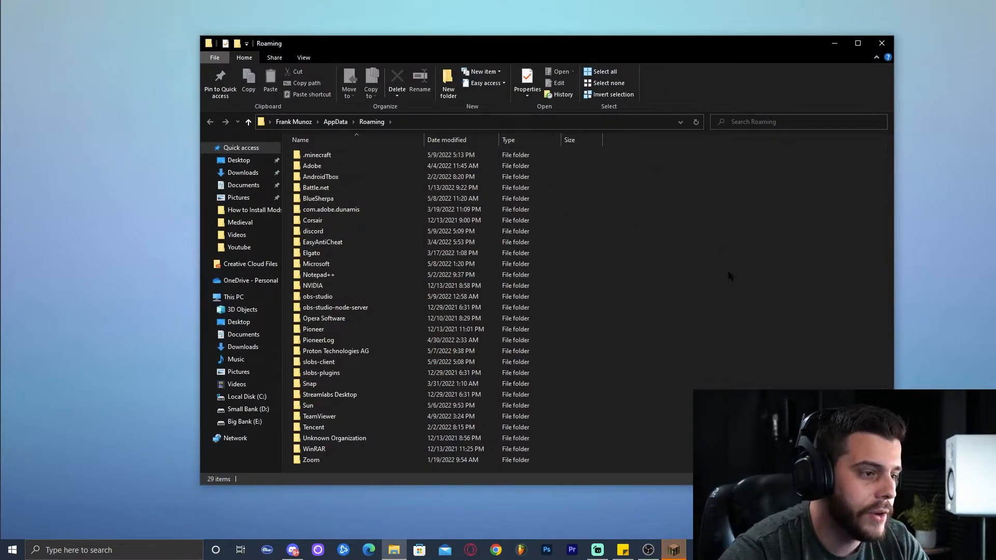
left_click(317, 154)
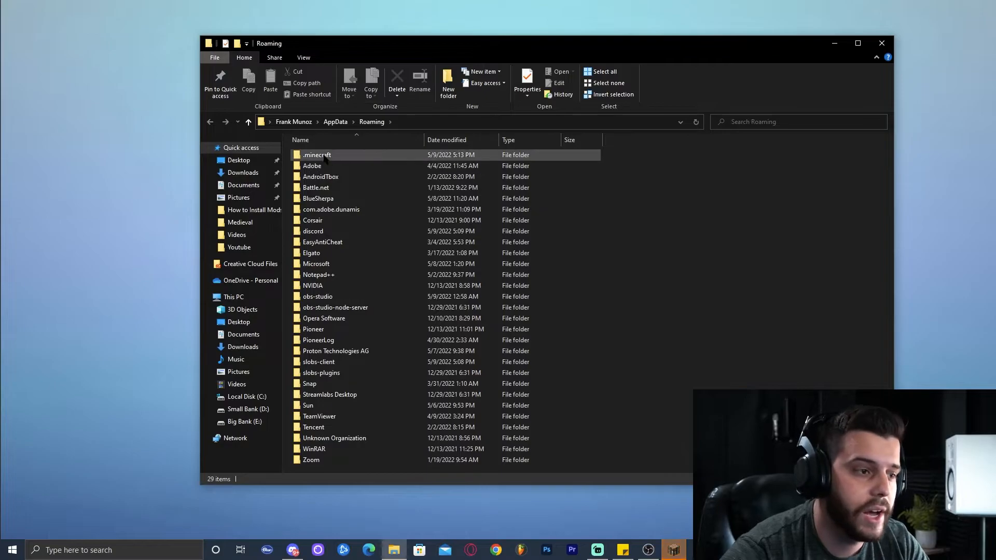
double_click(317, 154)
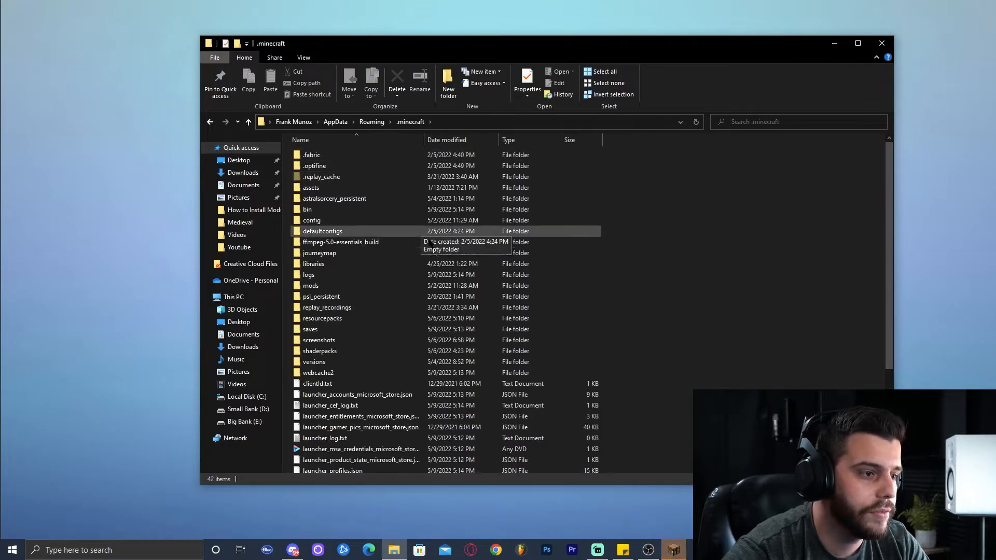
double_click(310, 329)
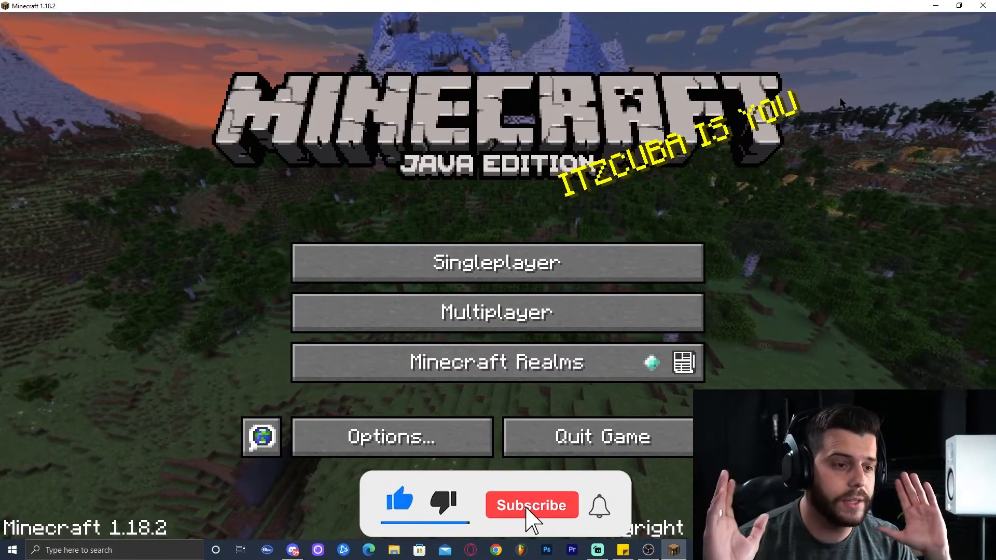
- Open Singleplayer and scroll the world list down to Just Press Spacebar 3
left_click(532, 505)
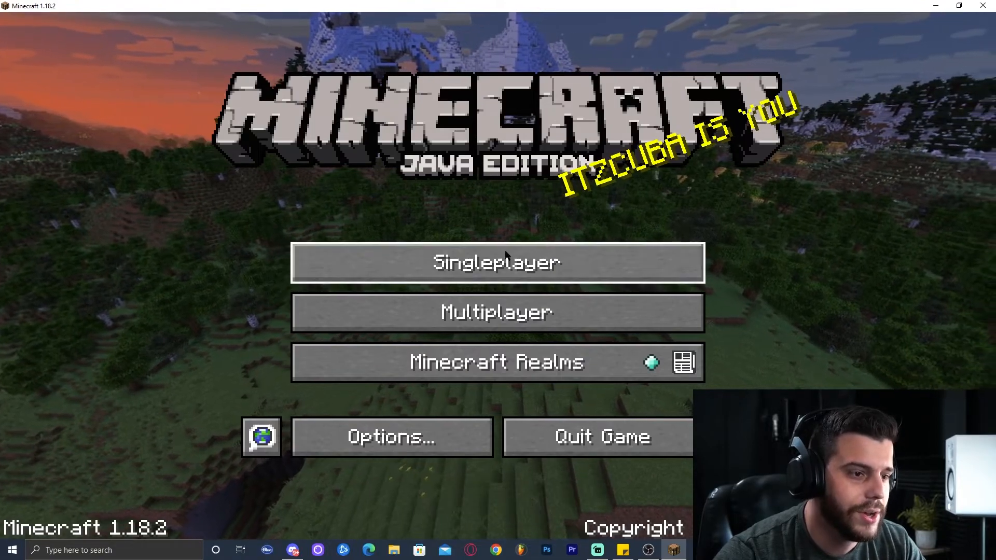
left_click(497, 263)
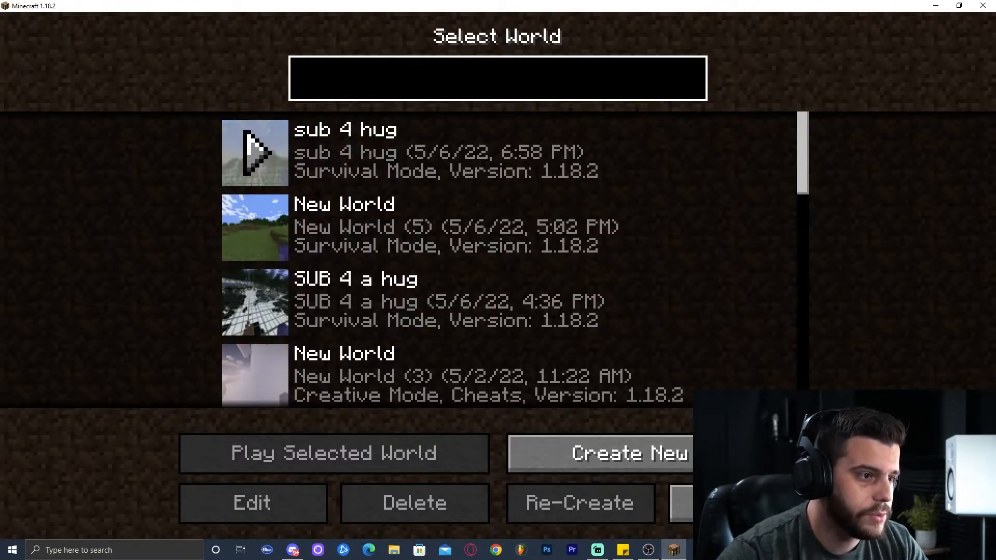
scroll("down", 3)
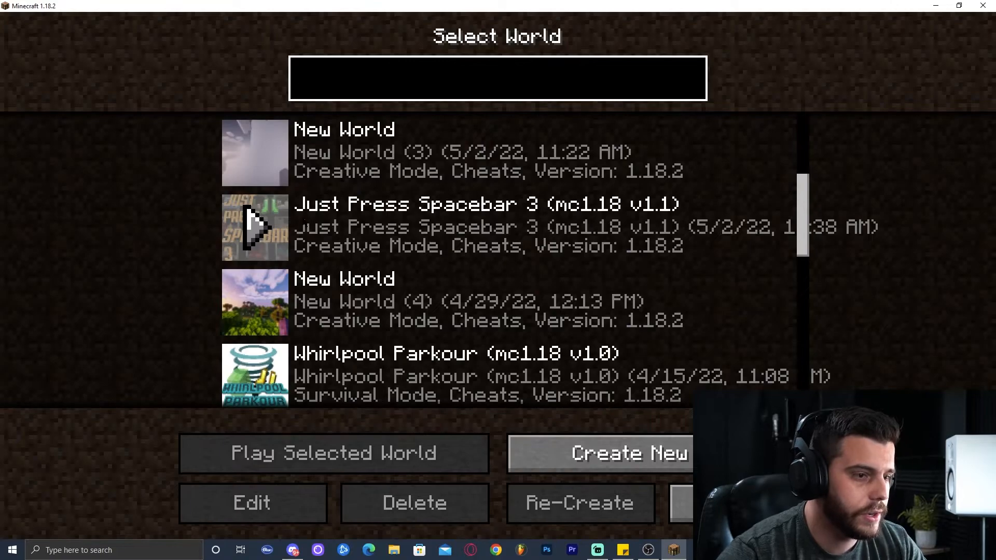